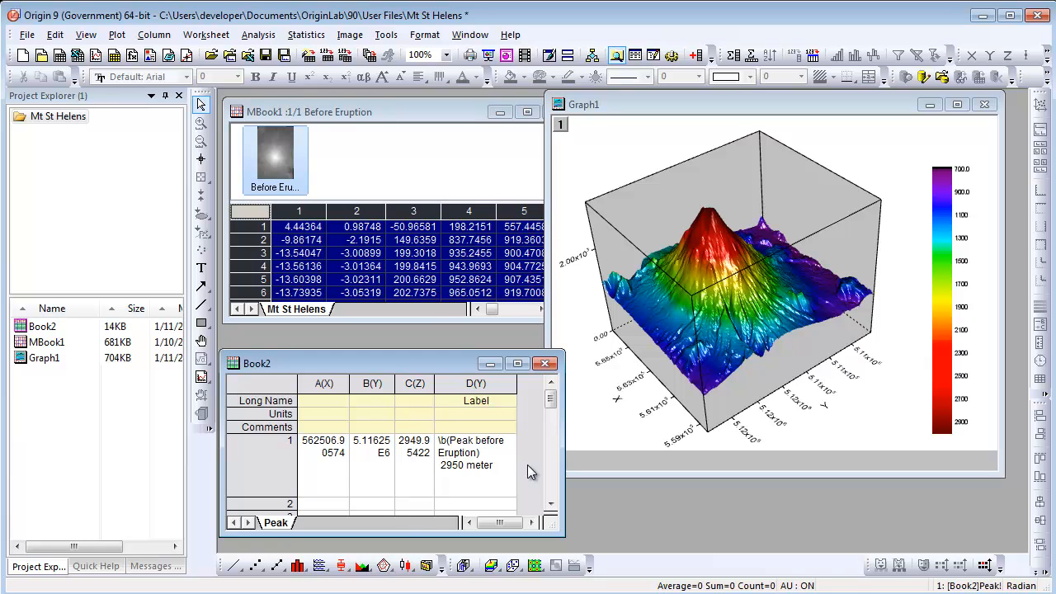
Activate the Mt St Helens surface graph to reach its layer contents.
click(475, 452)
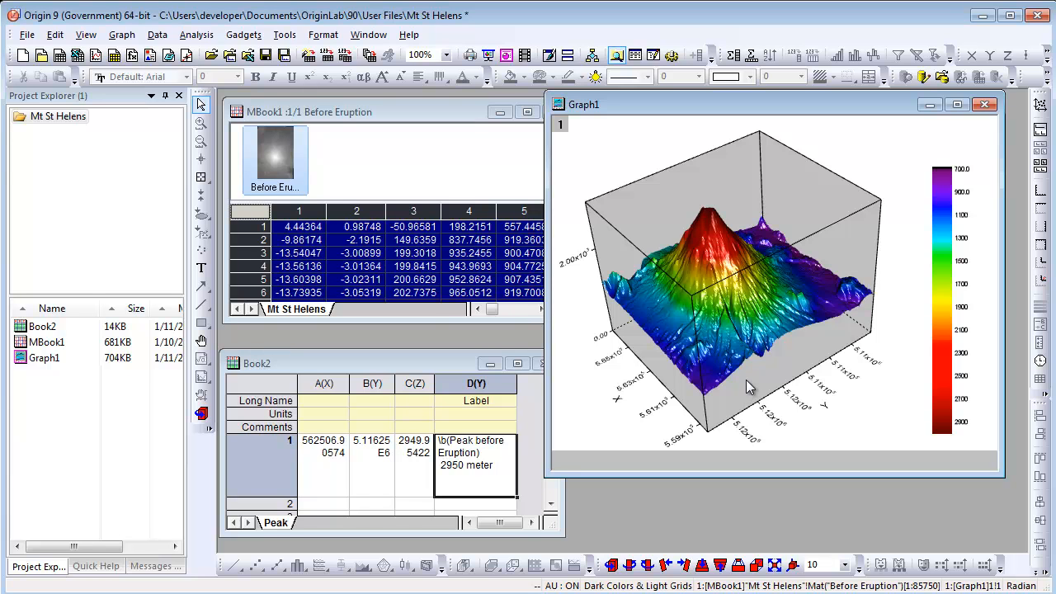
mouse_move(564, 135)
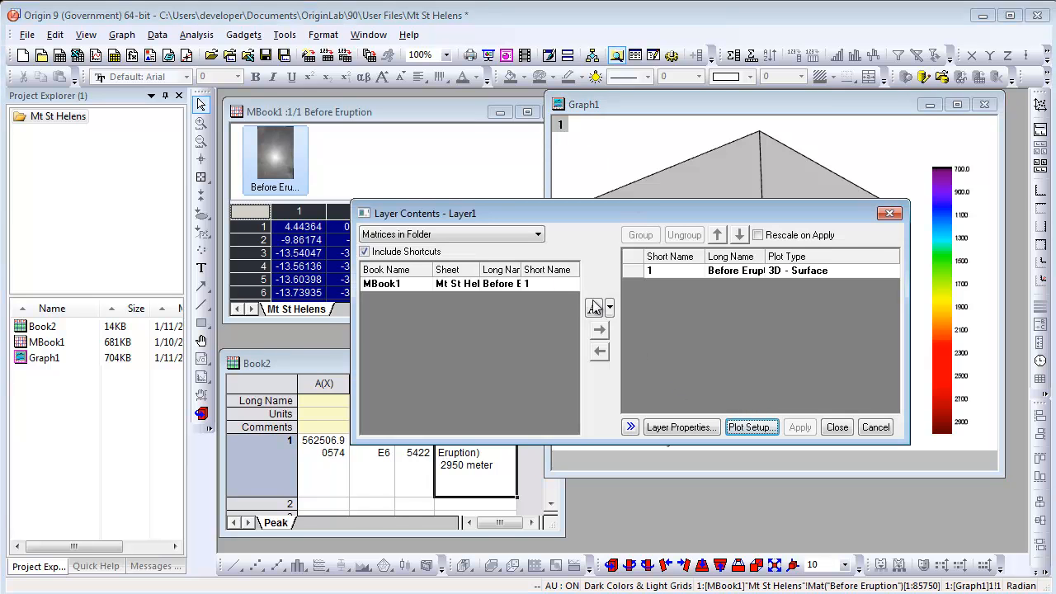
From Worksheets in Folder, add Book2's C(Z) column to the layer as a 3D scatter plot.
click(537, 234)
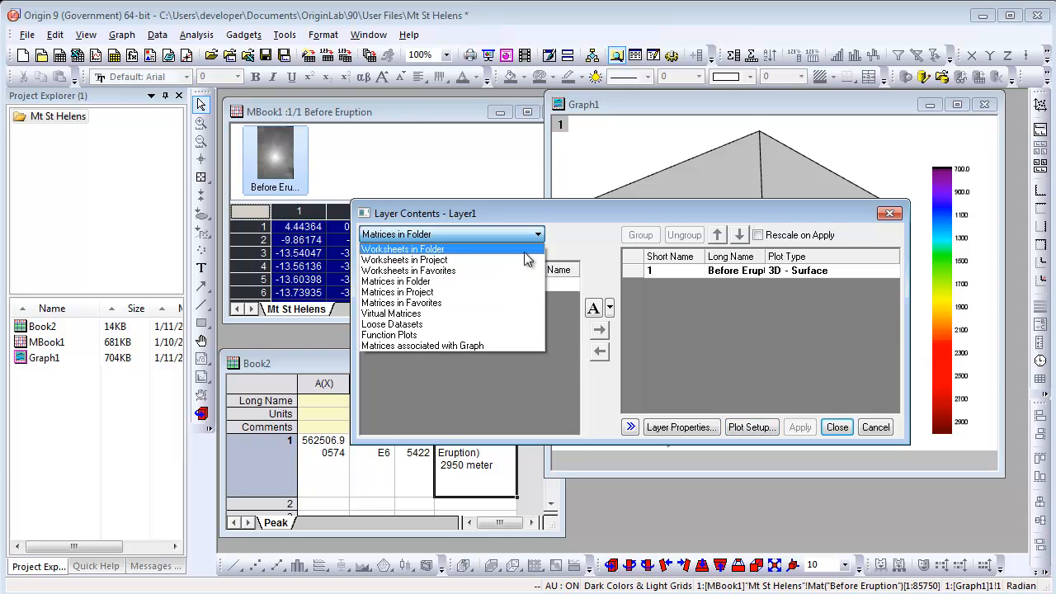
click(403, 248)
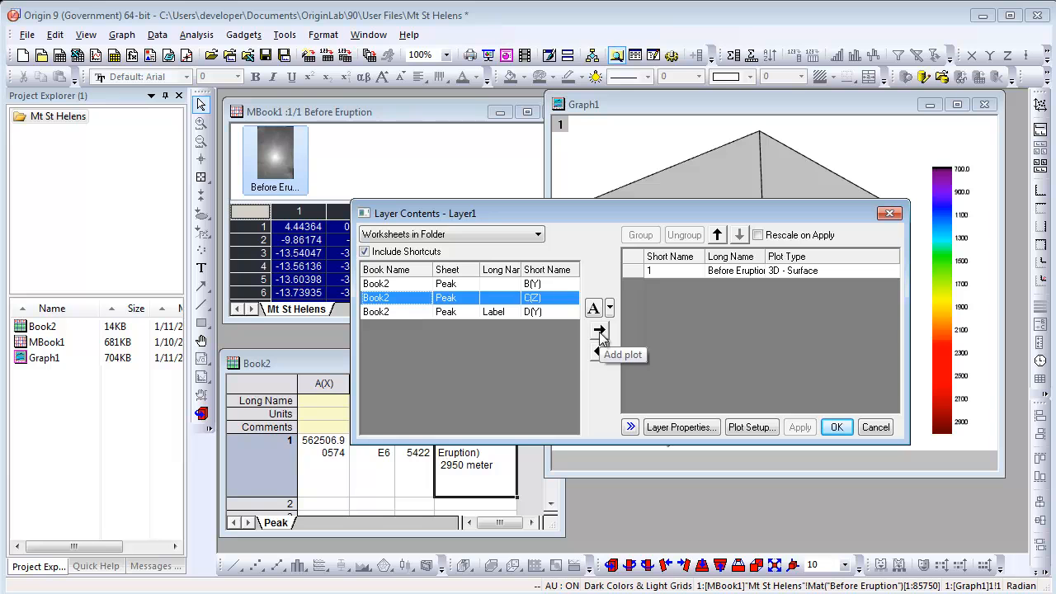
click(601, 330)
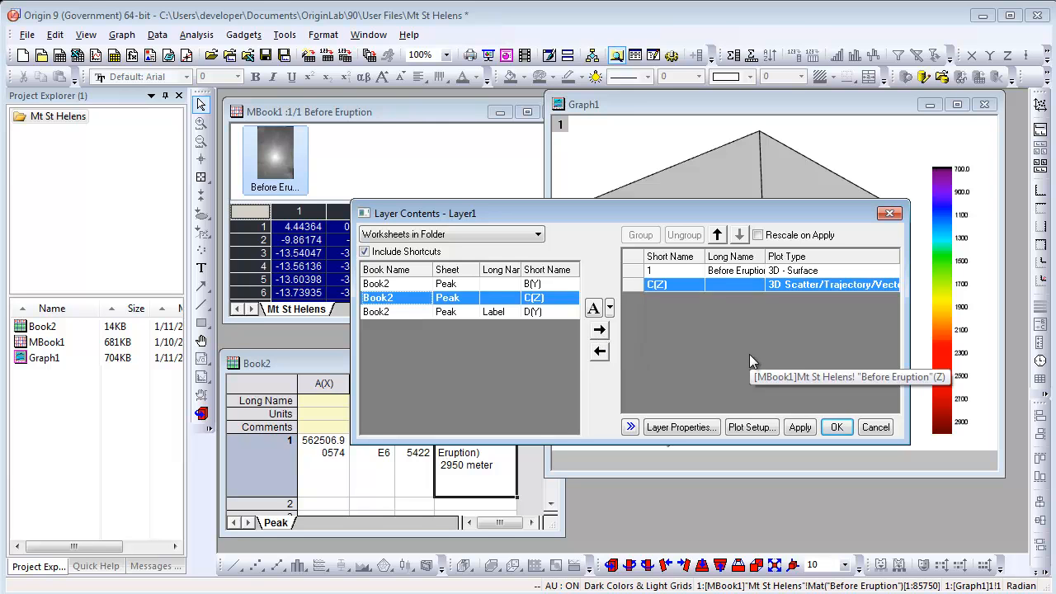
mouse_move(831, 295)
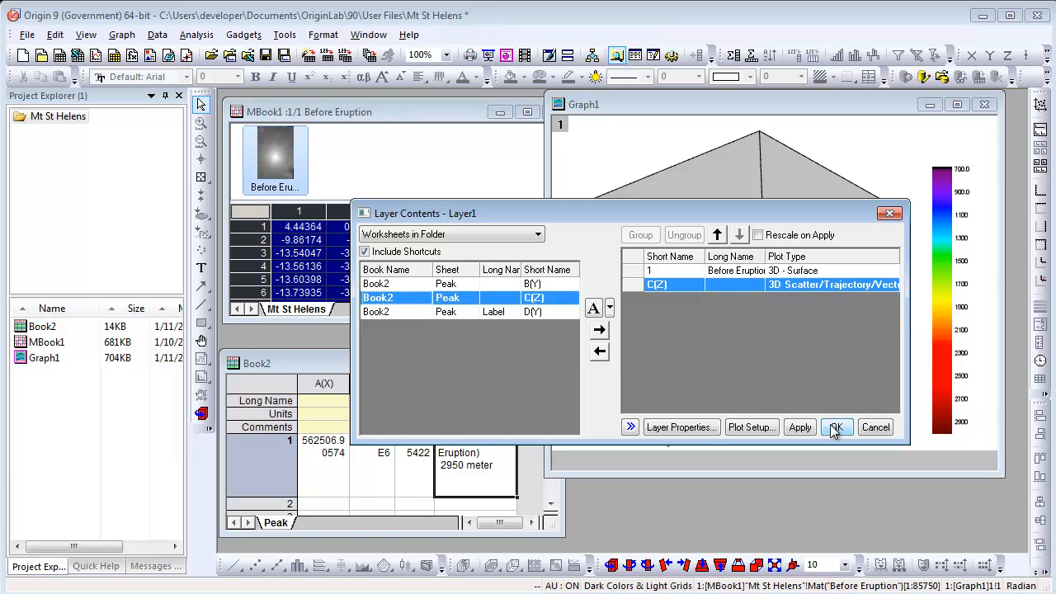
click(835, 425)
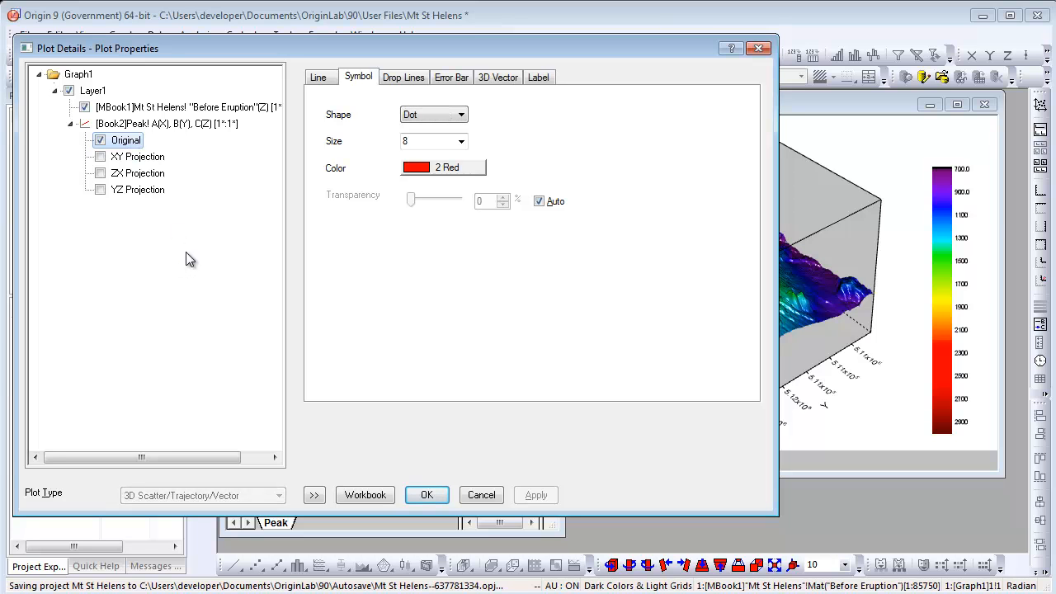
Enable labels for the scatter point with Label Form set to Col("Label").
click(538, 77)
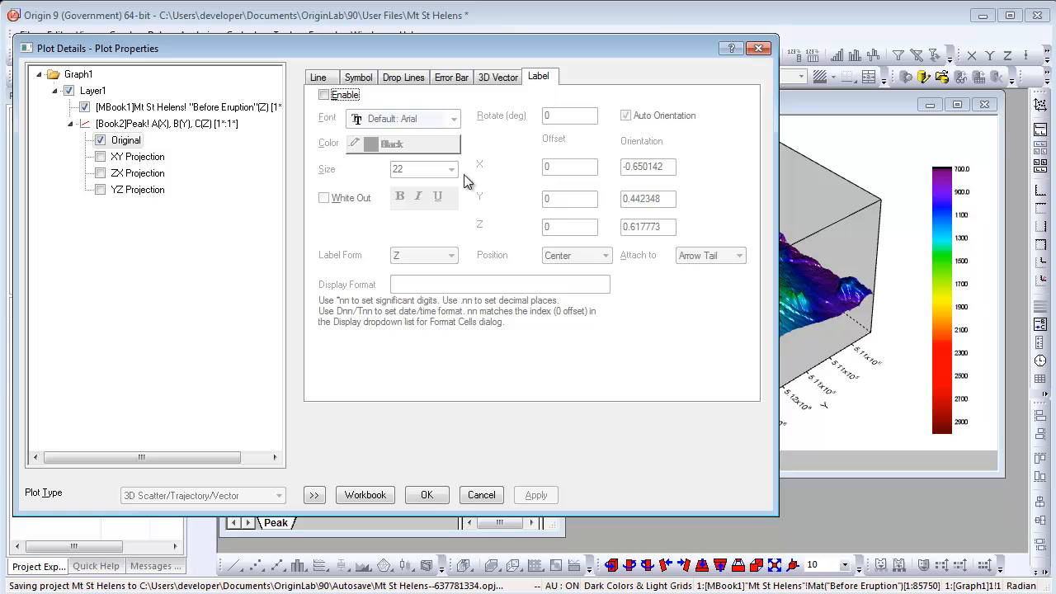
click(323, 94)
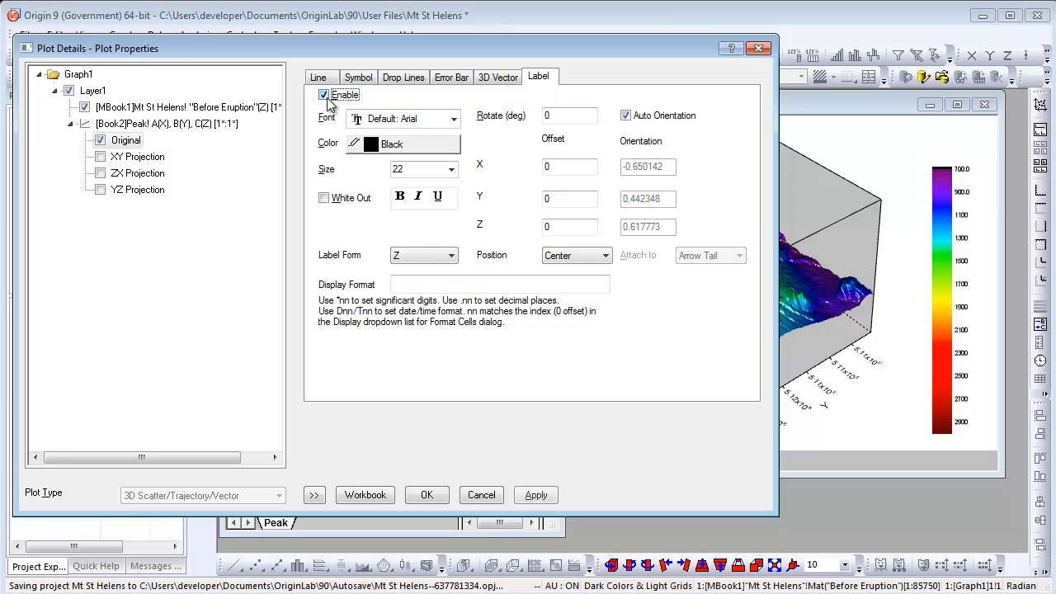
click(451, 254)
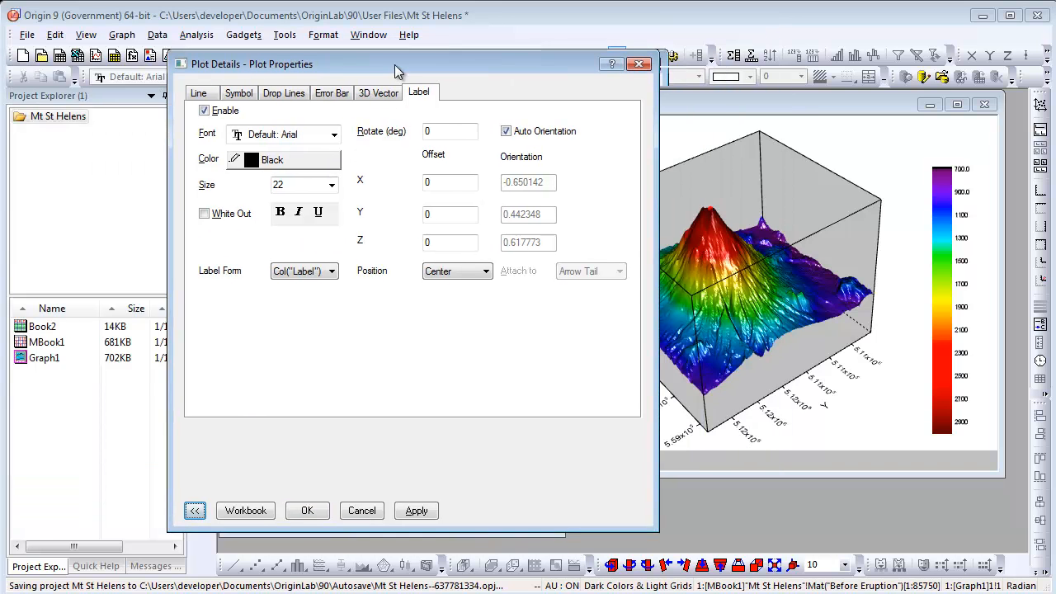
Apply the label with a Z offset of 600 so it sits above the summit.
drag(396, 69, 256, 63)
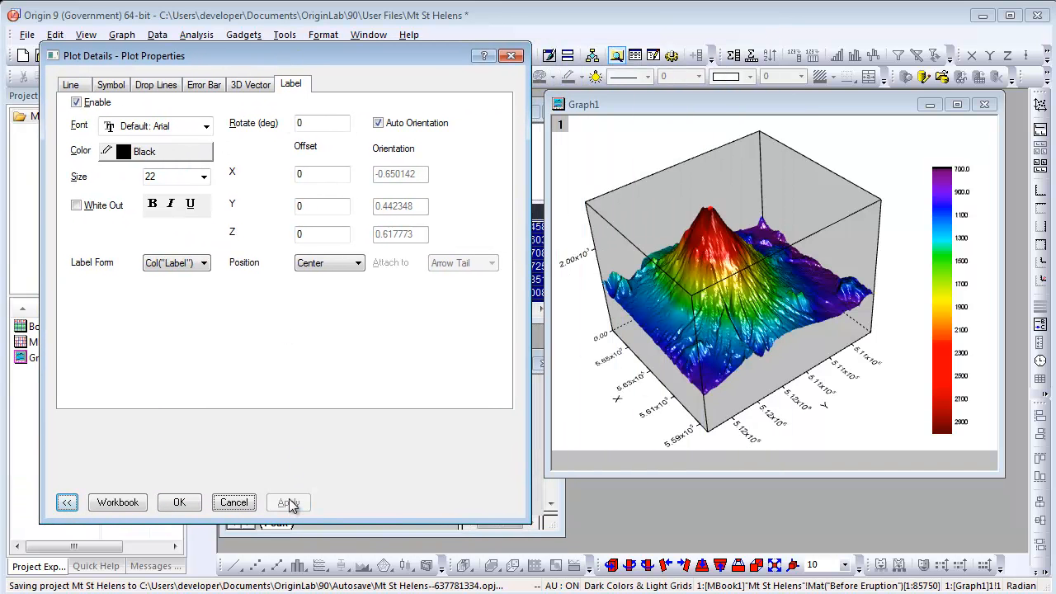
click(289, 502)
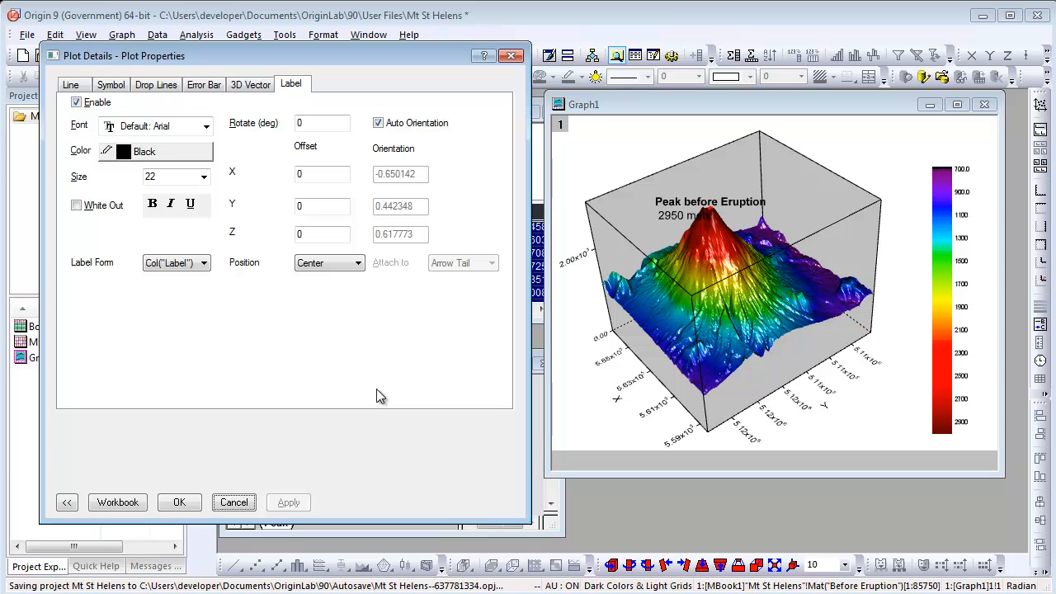
mouse_move(716, 218)
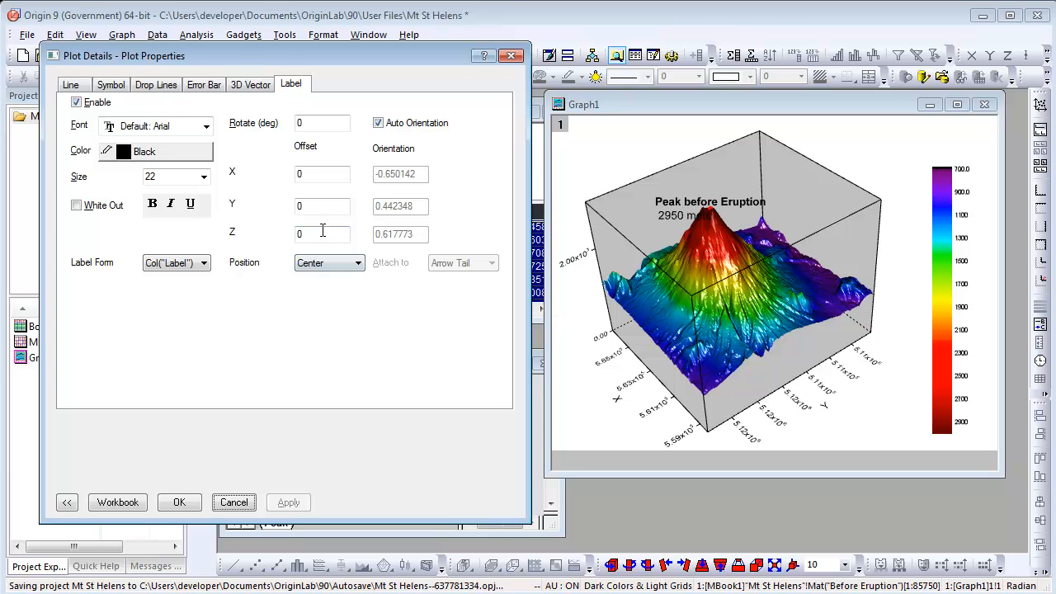
click(322, 234)
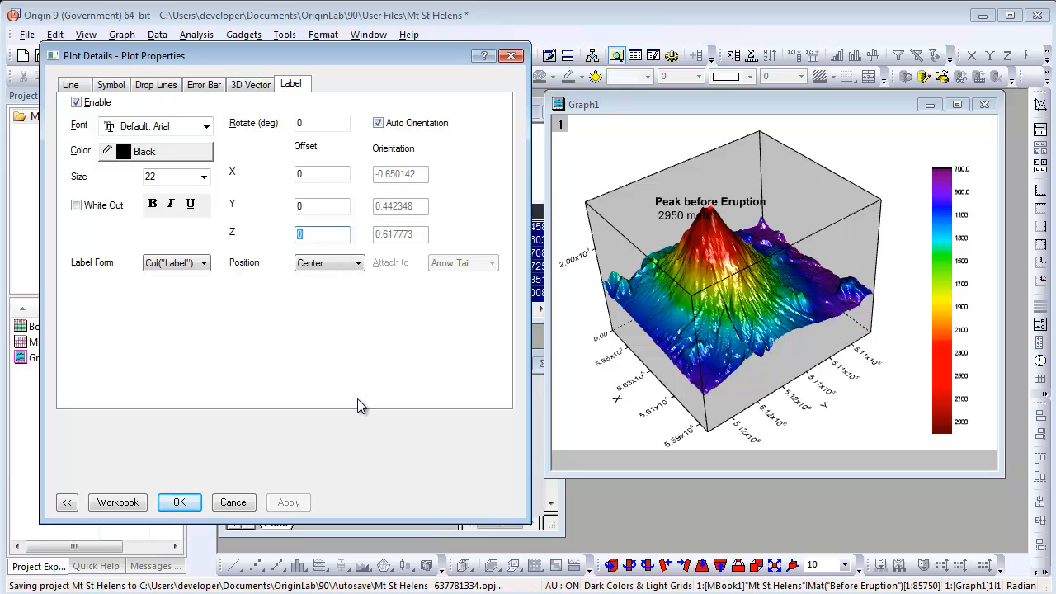
text(600)
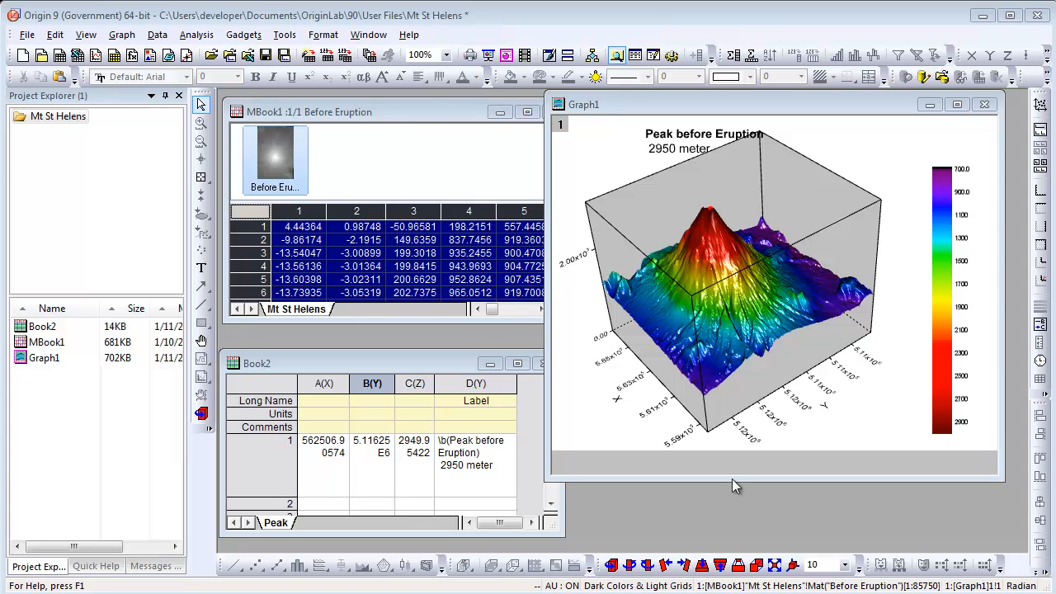
click(156, 34)
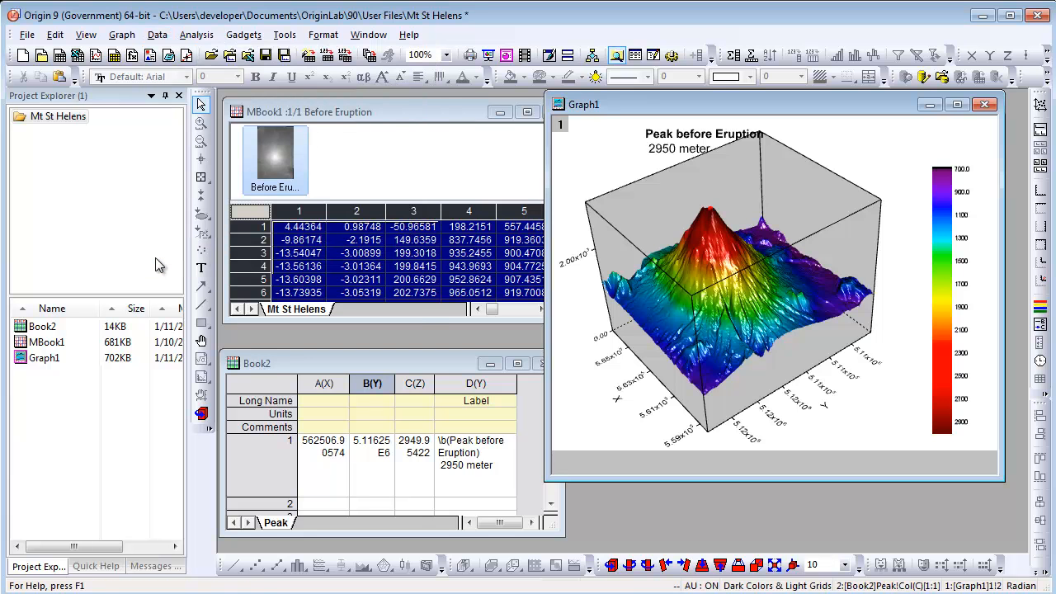
click(368, 33)
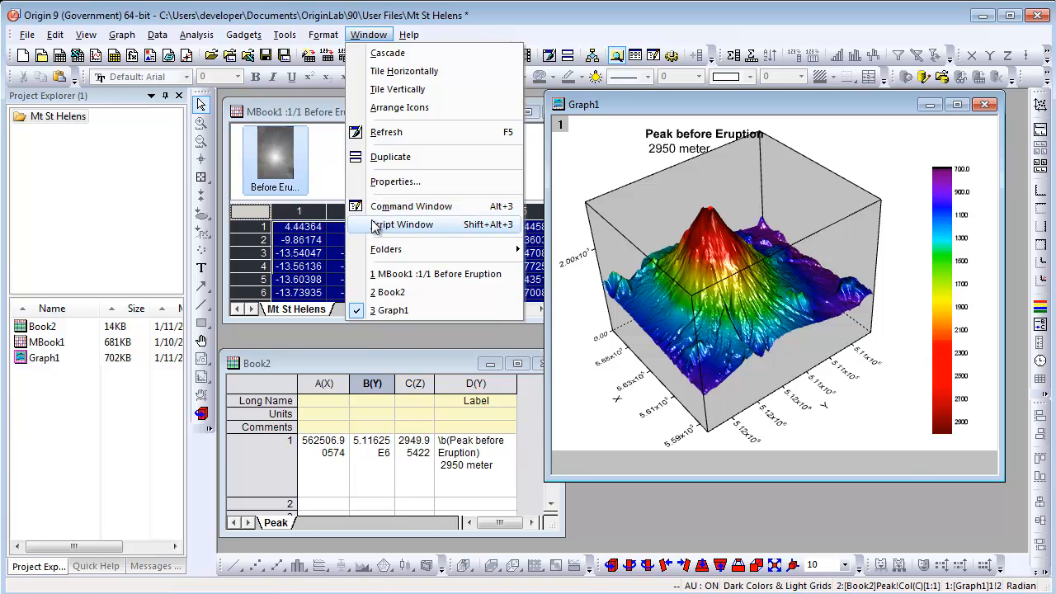
In the Script Window enter set %C -ql 1; set %C -qlc 2; set %C -qlv 4; and select the last line.
click(404, 224)
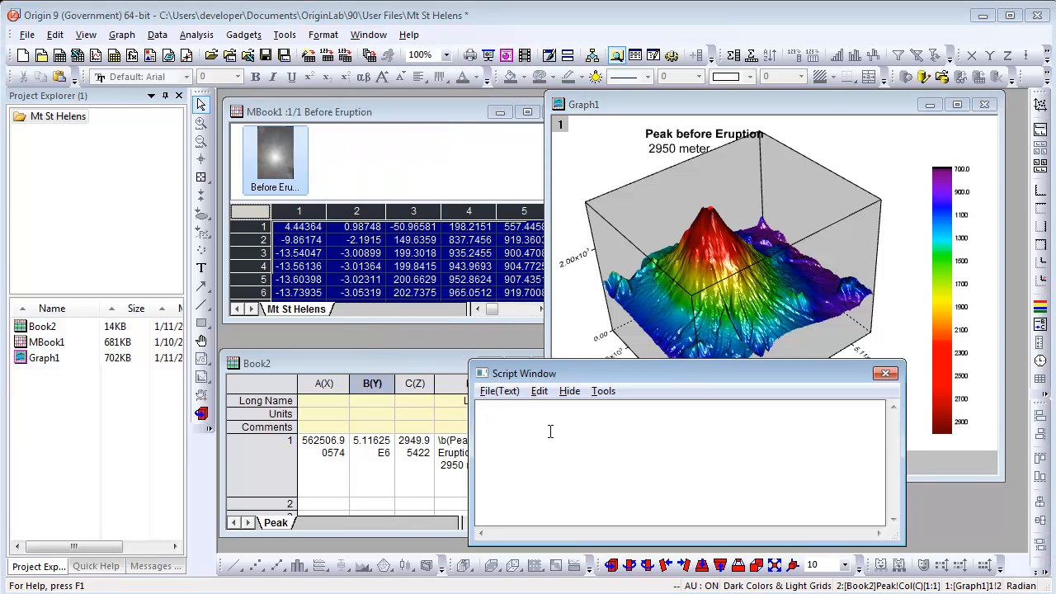
text(set %c -)
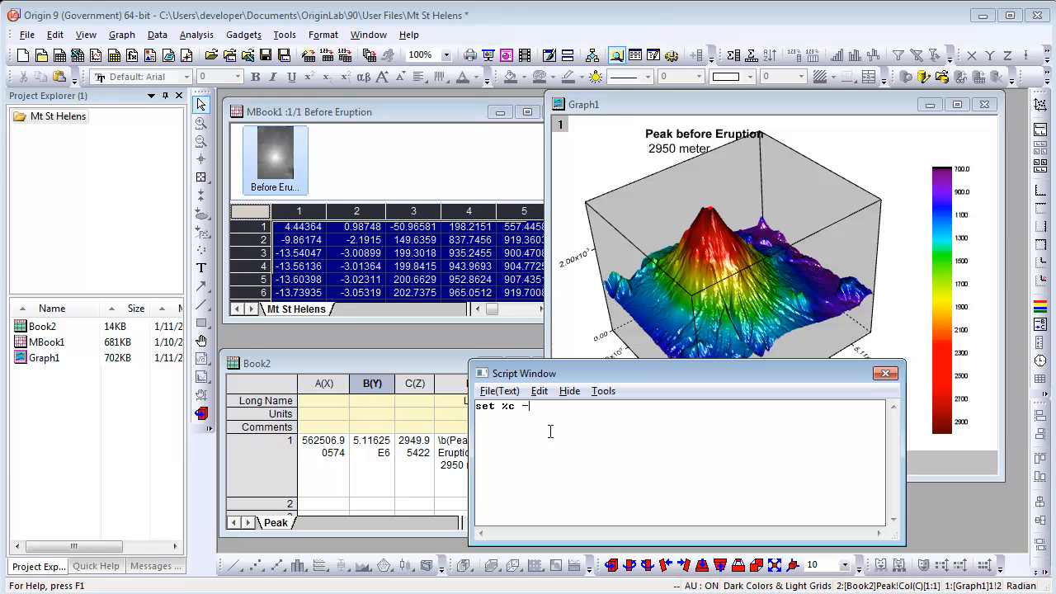
text(ql 1;)
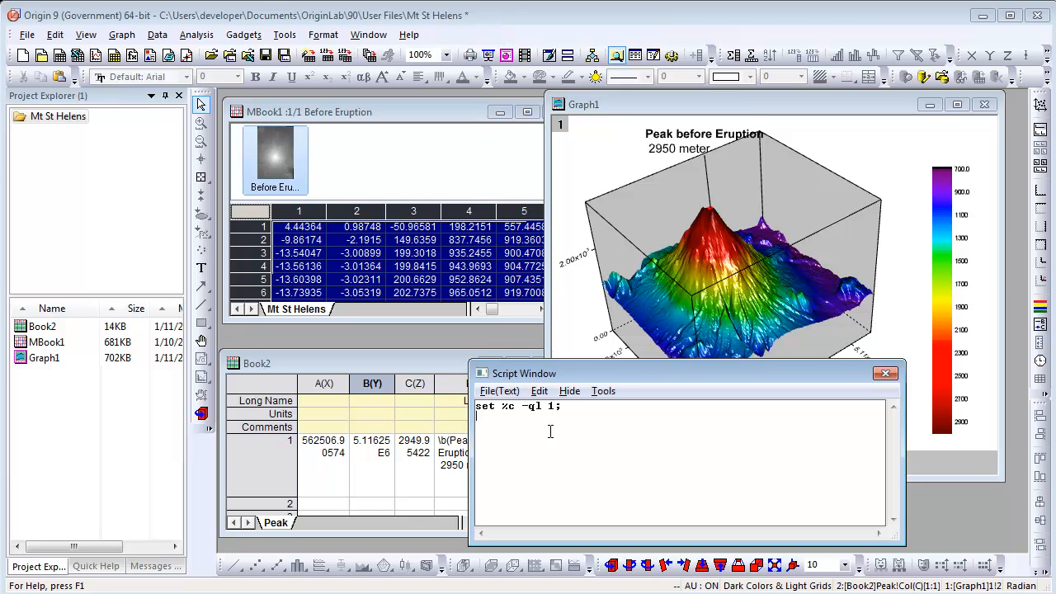
text(set %C -qlc 2;)
text(set %C -qlw 4;)
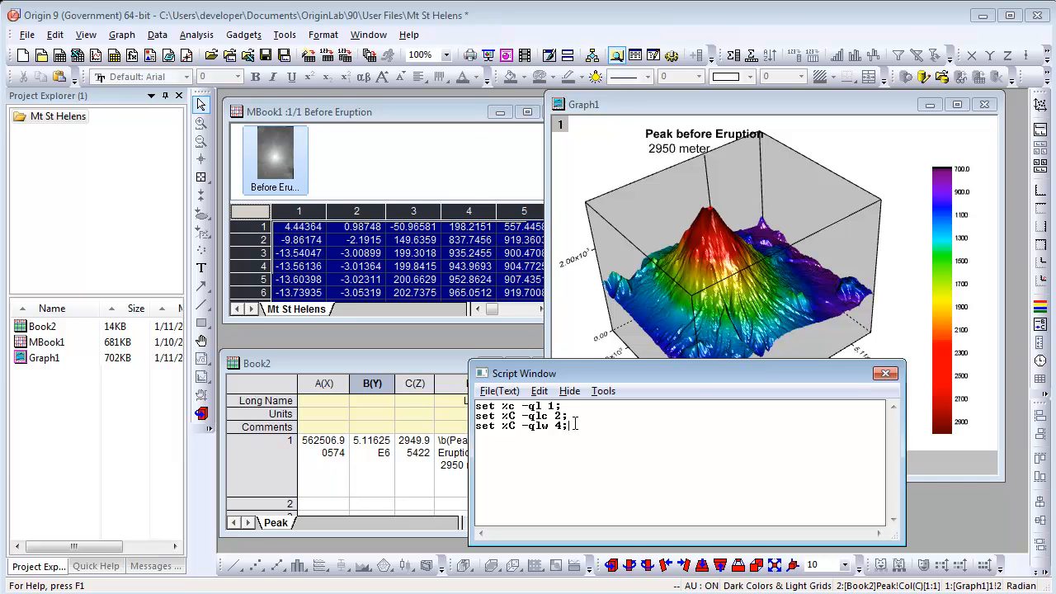
triple_click(519, 425)
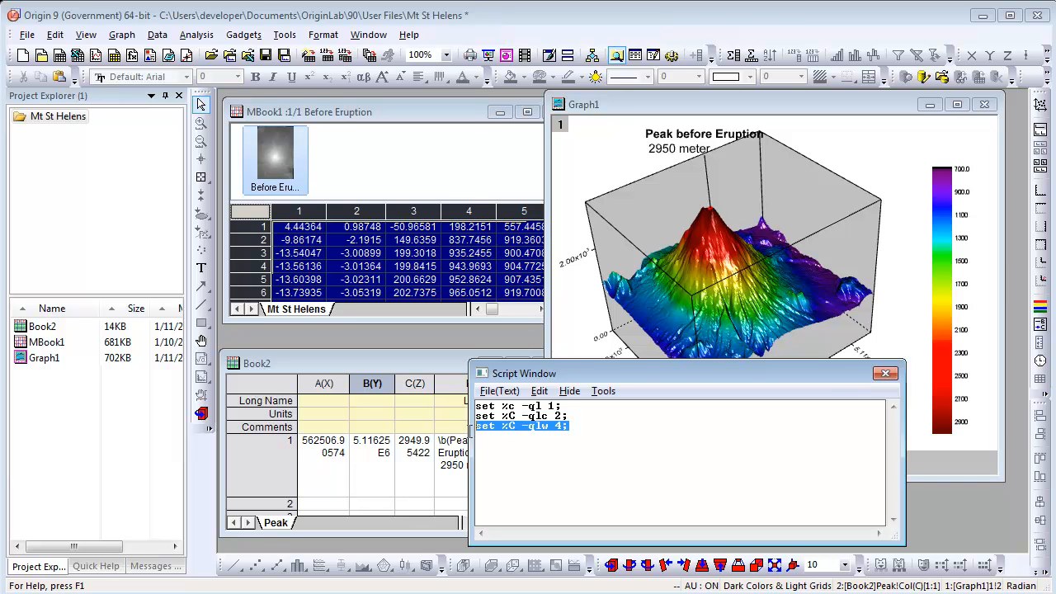